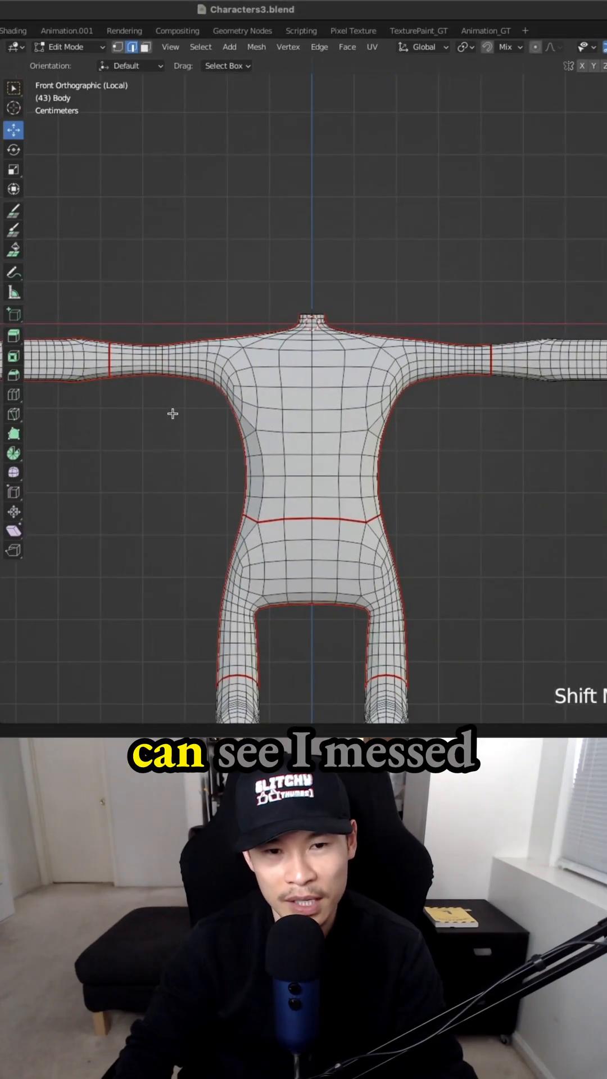
mouse_move(141, 406)
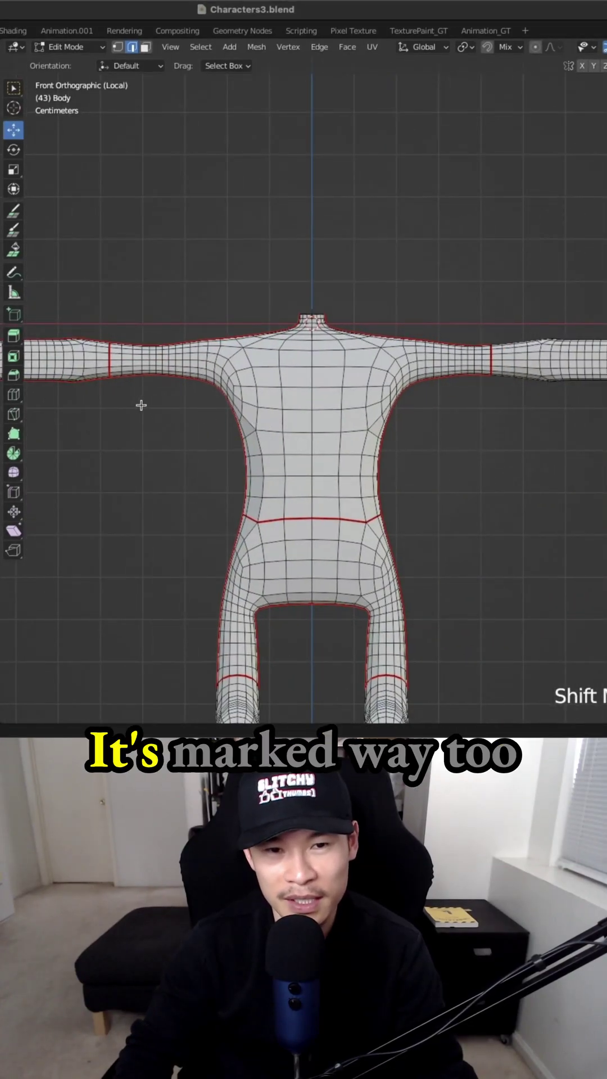
Step: Select a starting edge on the left upper arm past the existing arm seam, zoomed in
scroll(up, 3)
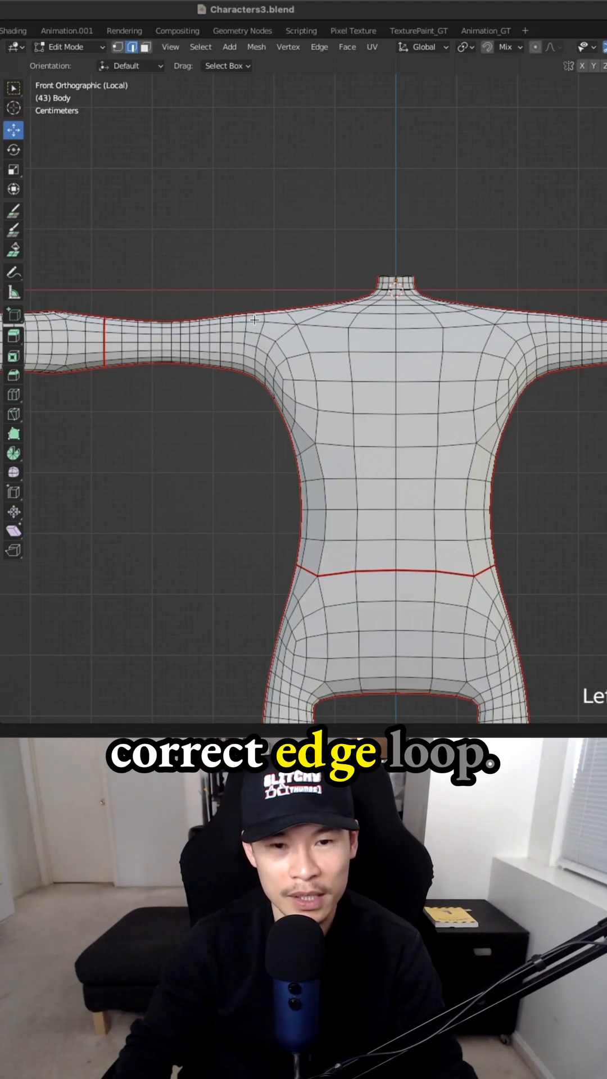
click(211, 324)
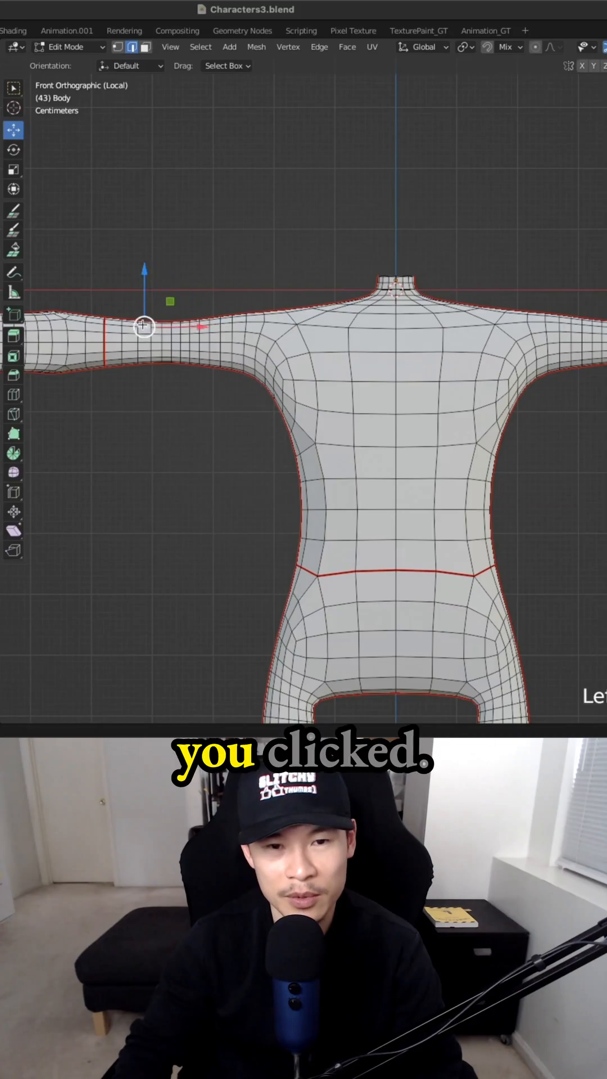
scroll(up, 3)
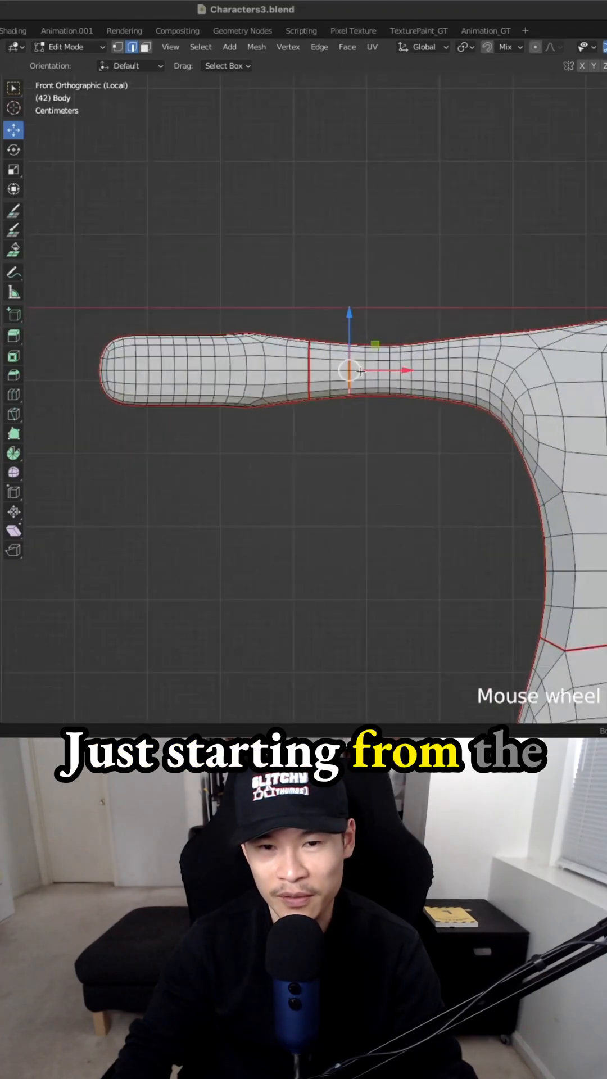
scroll(up, 3)
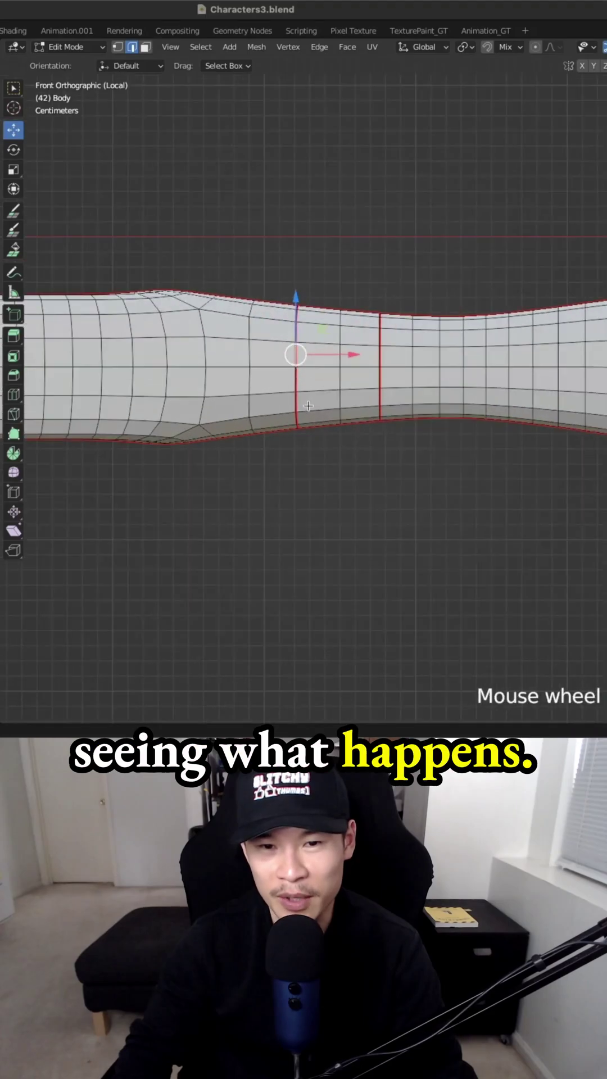